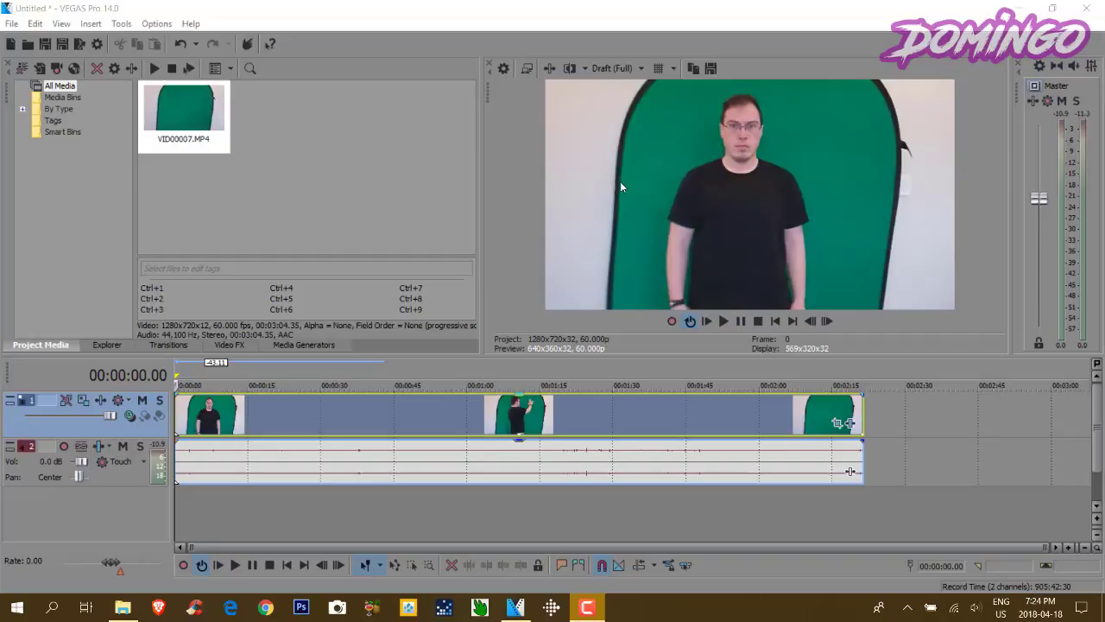
mouse_move(194, 114)
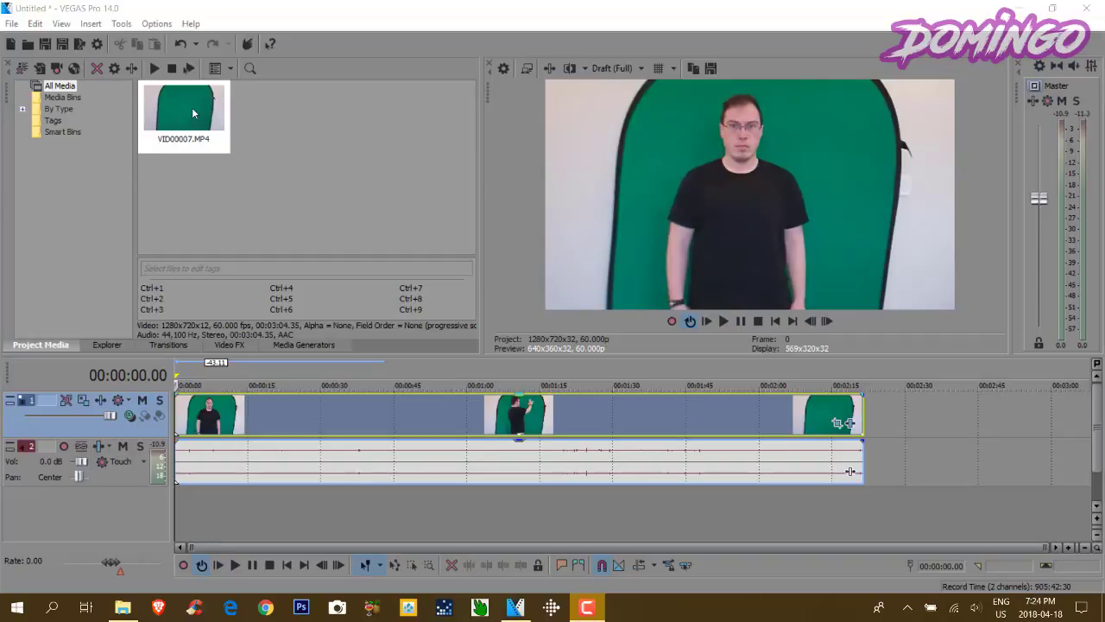
mouse_move(643, 231)
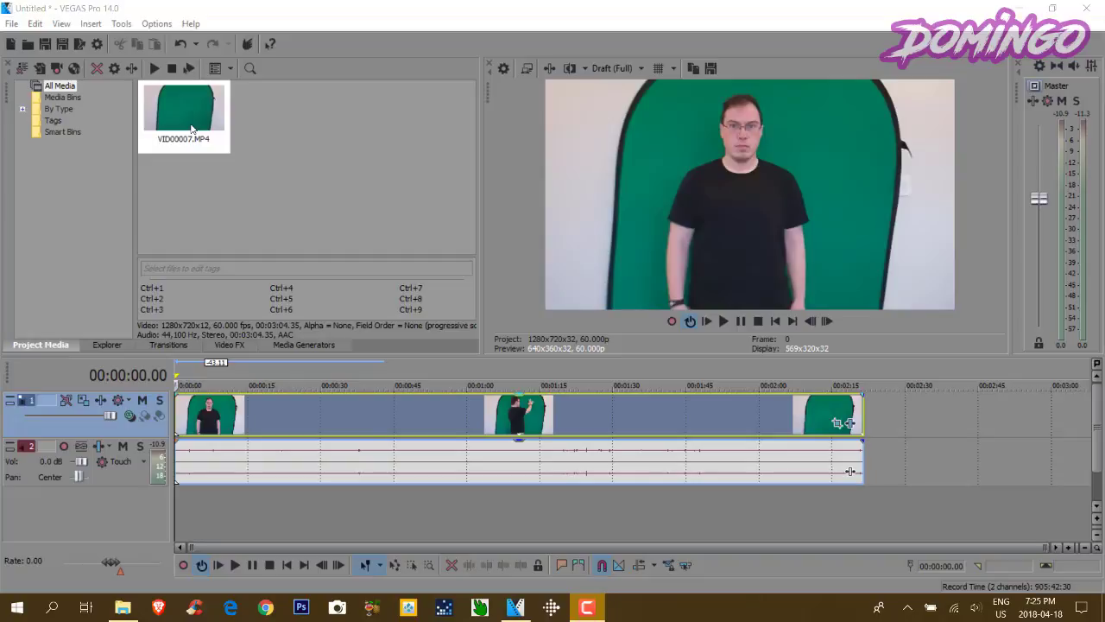
- Import VID00007.MP4 from the Videos folder, place it on the timeline and scrub through it
click(183, 107)
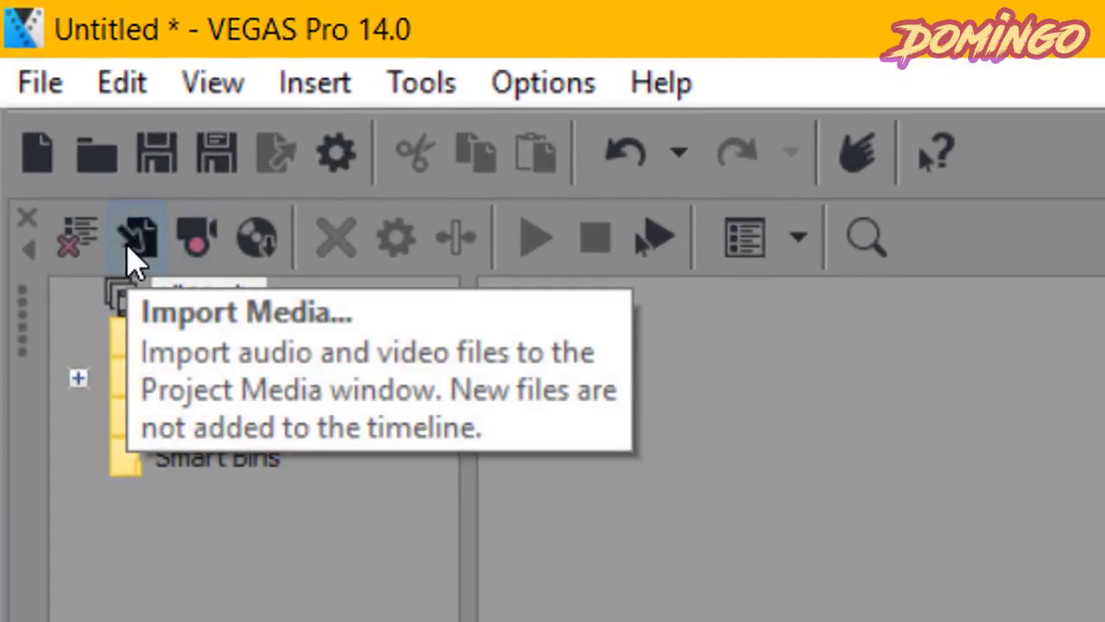
click(135, 237)
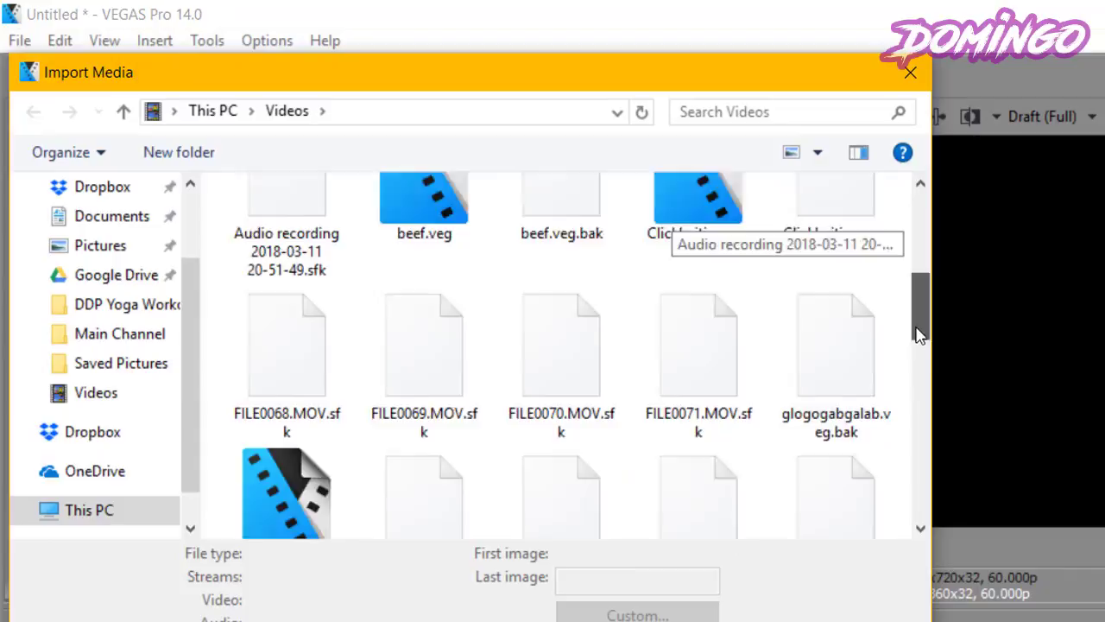
scroll(down, 3)
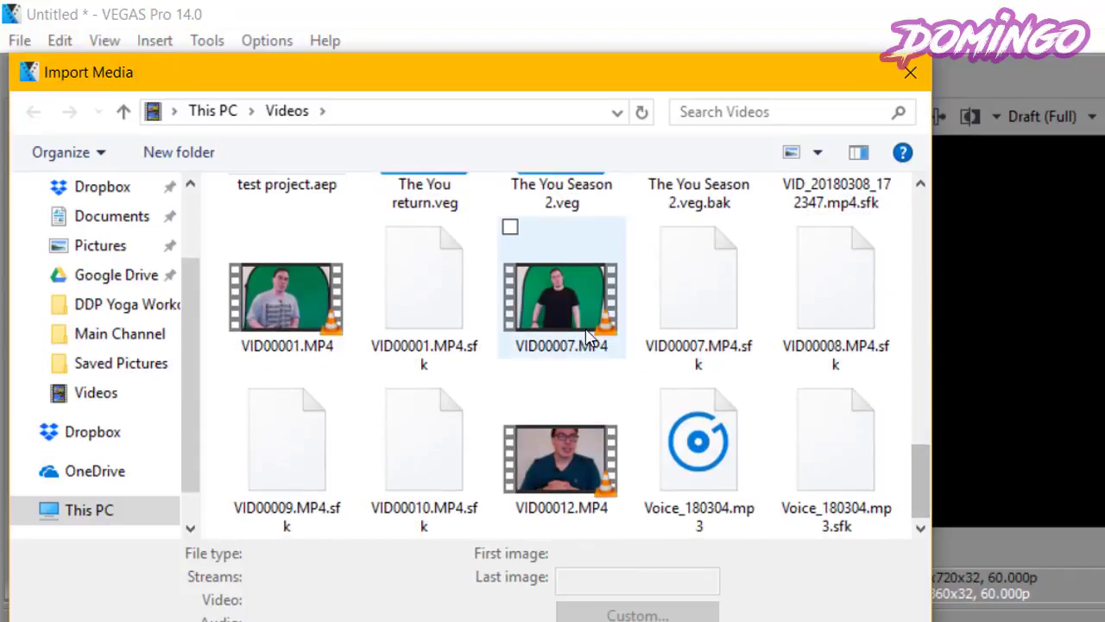
click(561, 297)
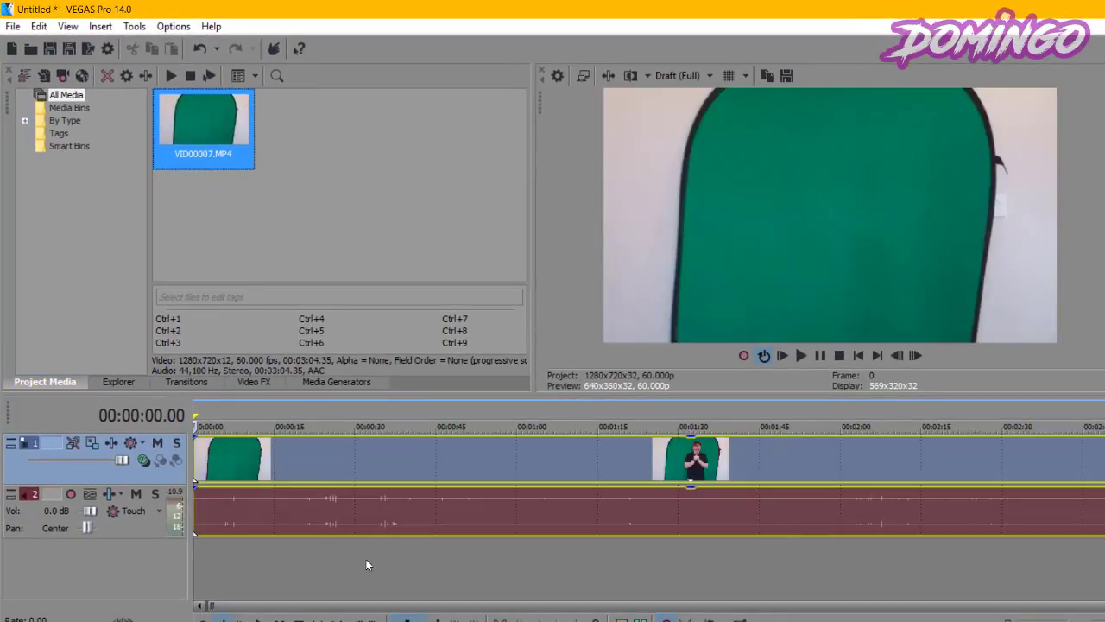
click(307, 425)
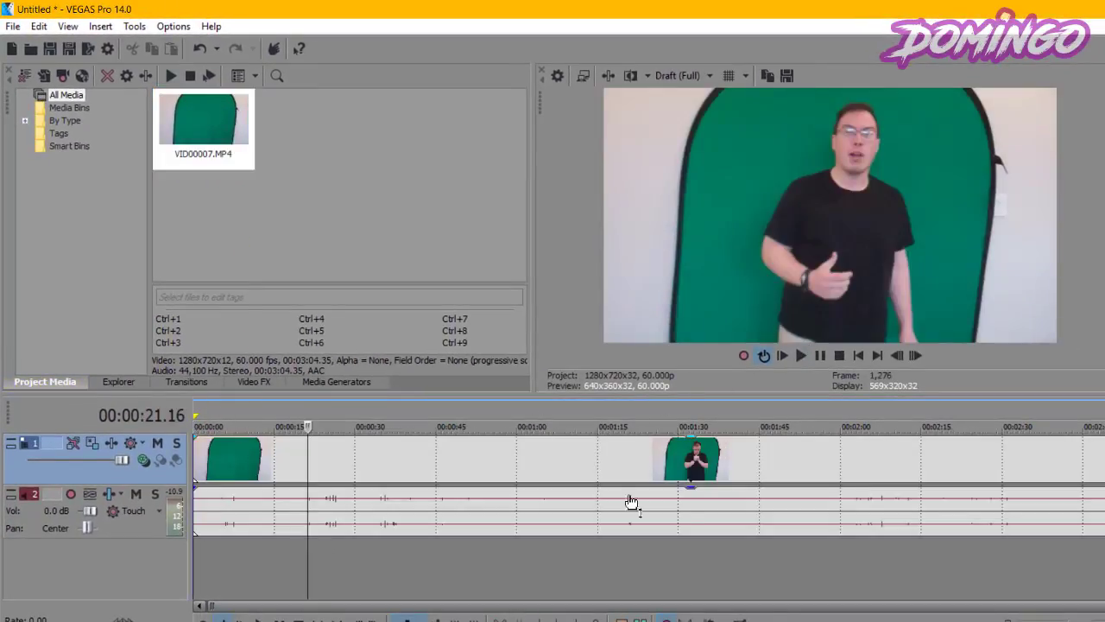
click(518, 519)
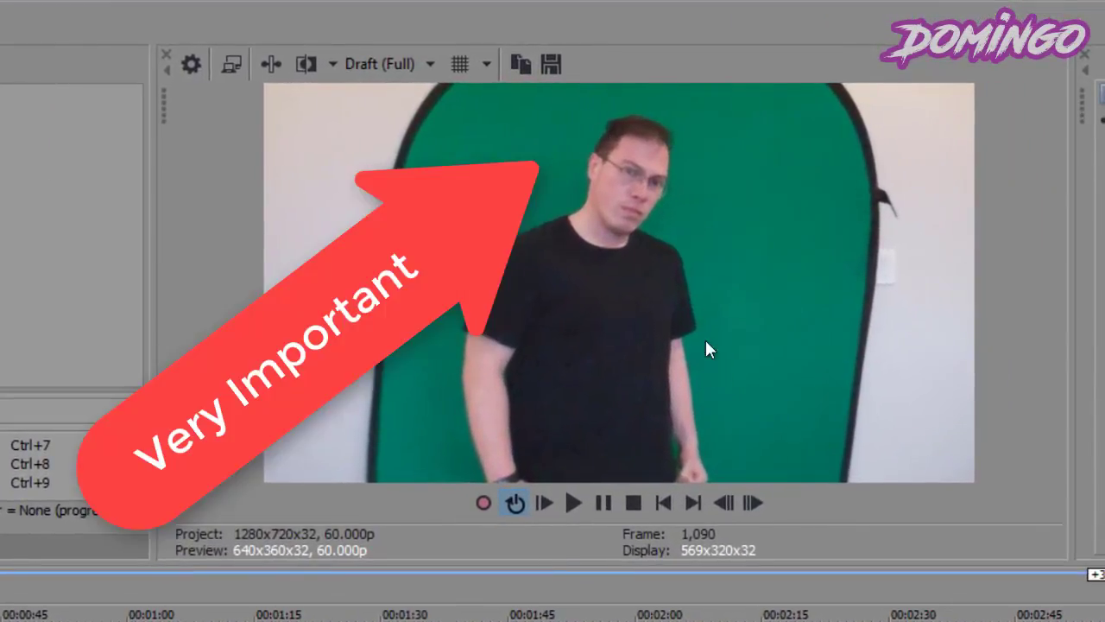
mouse_move(746, 251)
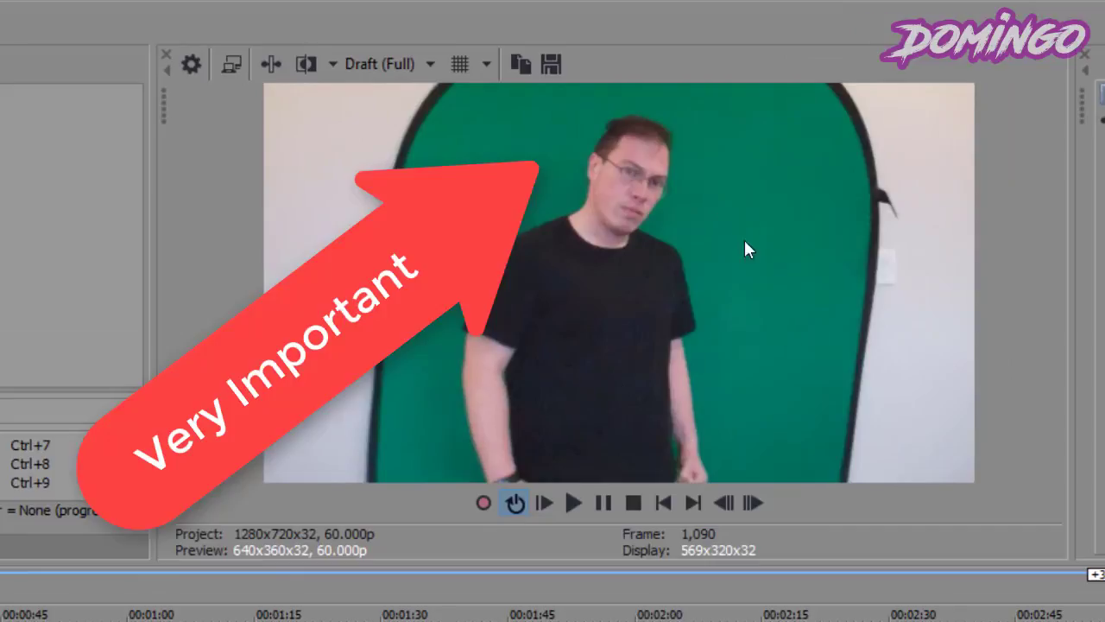
mouse_move(536, 315)
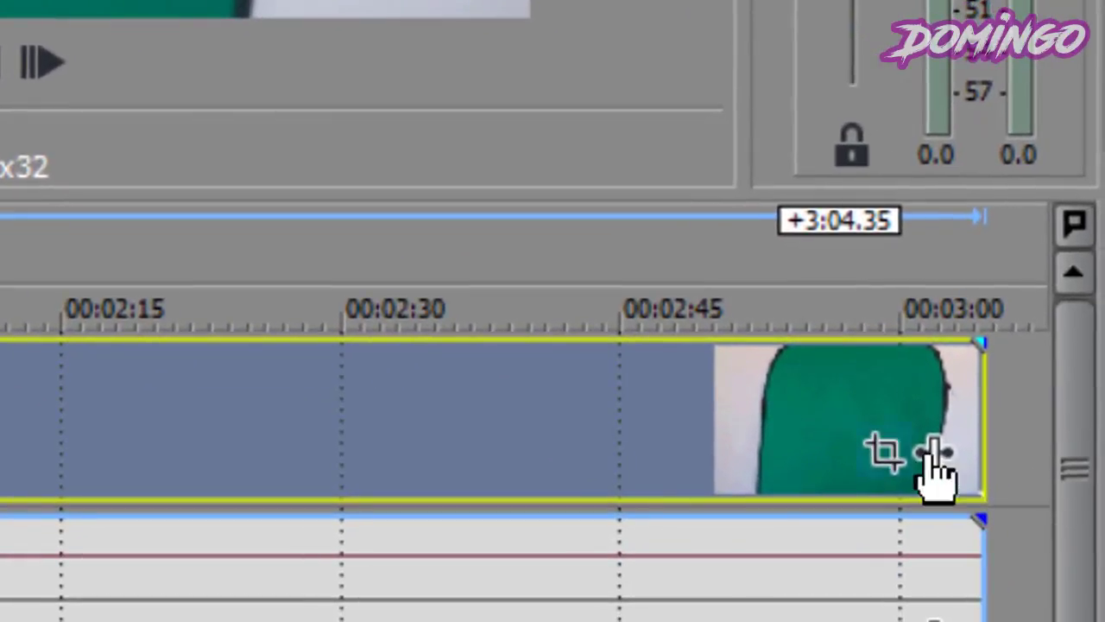
- Add the VEGAS Chroma Keyer effect to the green-screen clip via the Plug-in Chooser
right_click(933, 453)
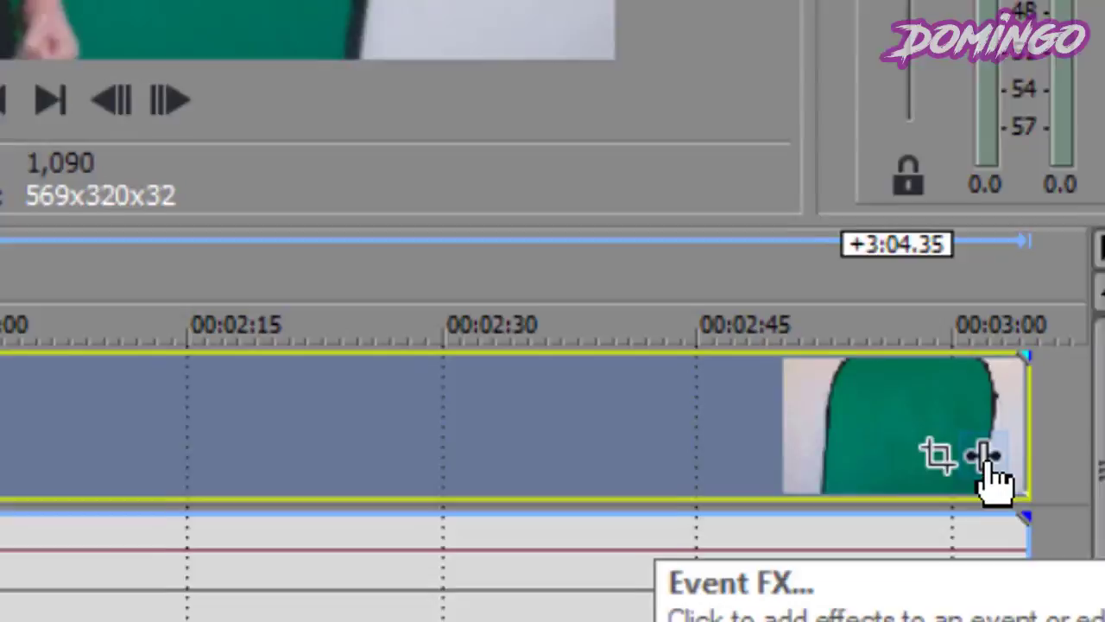
click(985, 453)
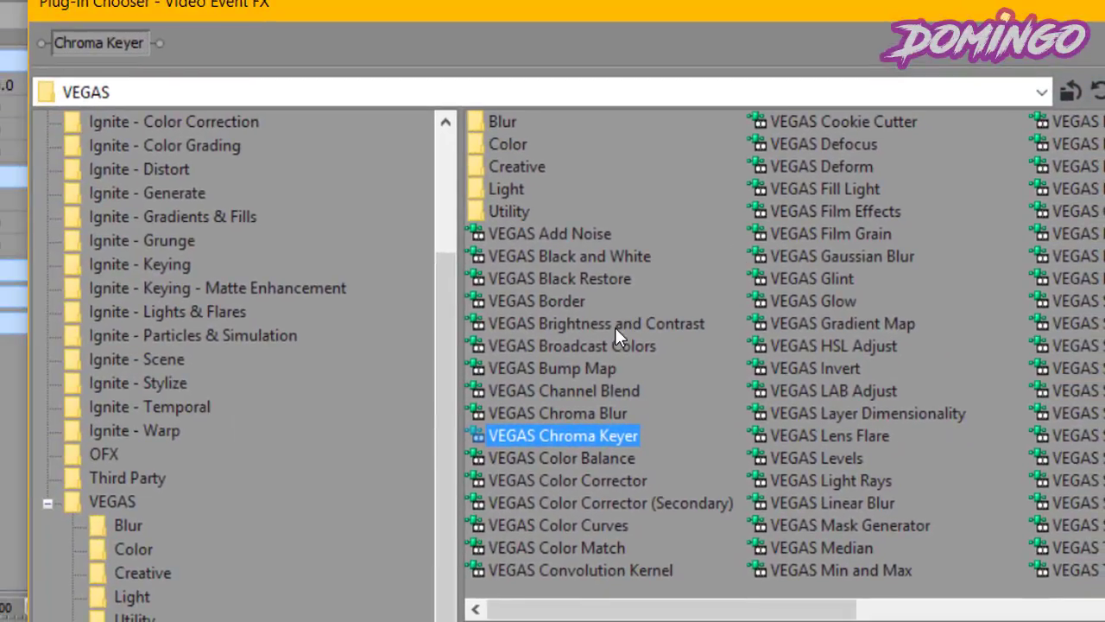
double_click(596, 323)
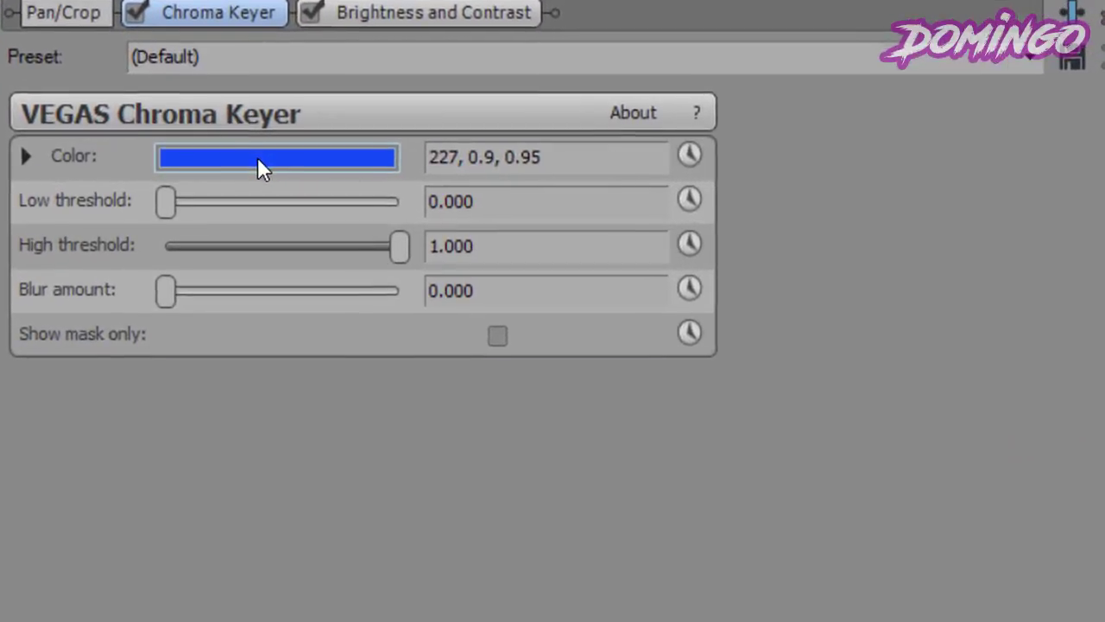
- Eyedrop the green backdrop as the Chroma Keyer's key colour (165, 1.0, 0.45)
click(276, 157)
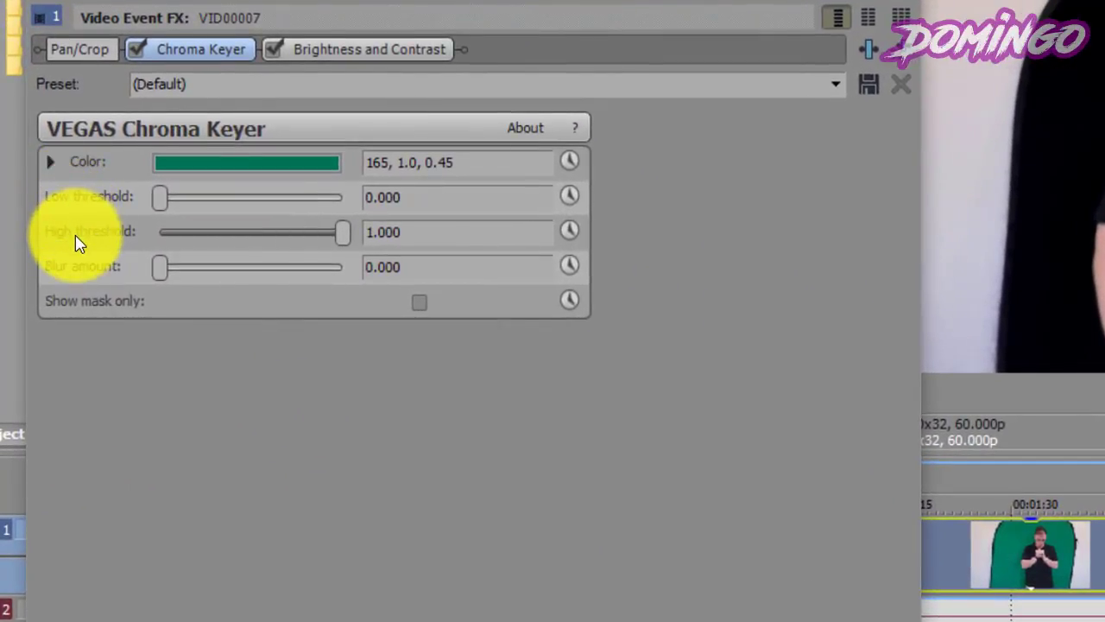
mouse_move(83, 272)
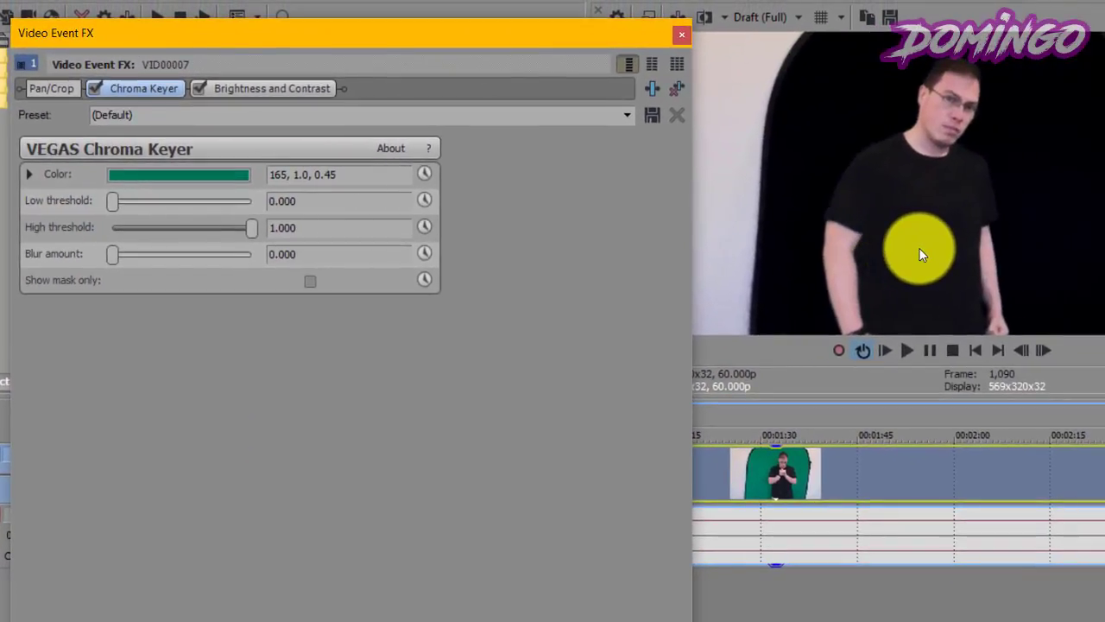
- Tune the key in mask view to low threshold 0.136 and high 0.449, then return to the keyed footage
click(311, 279)
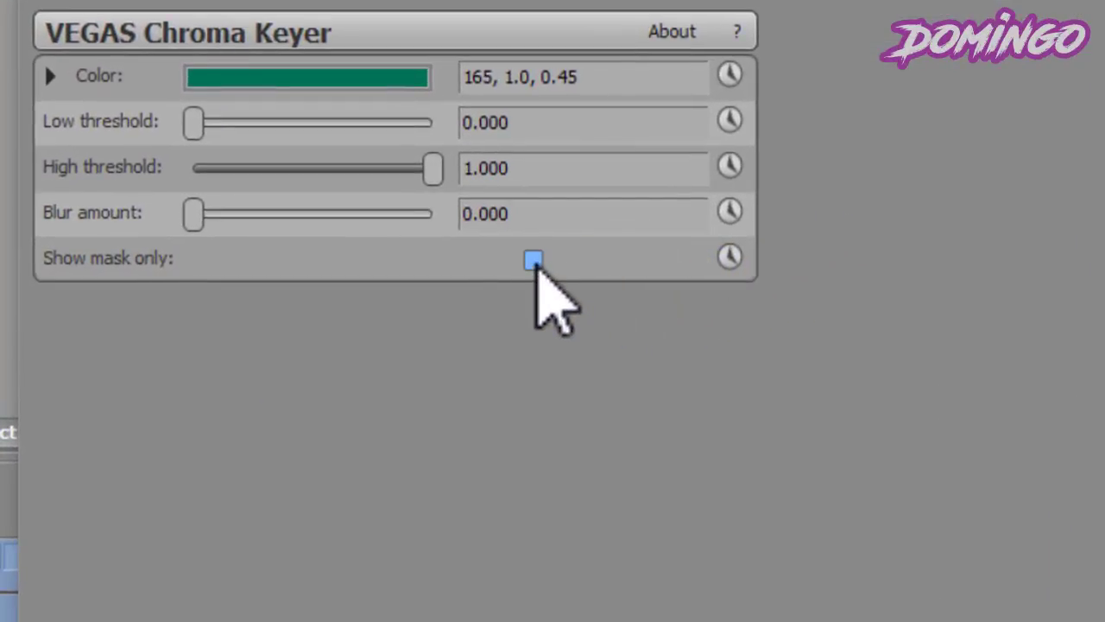
click(532, 259)
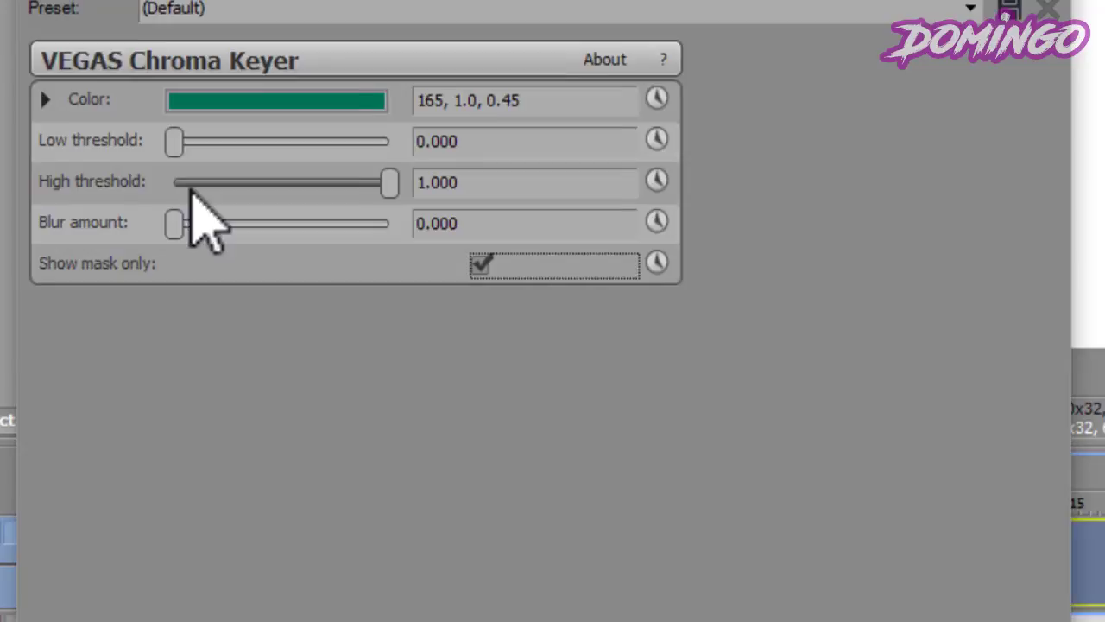
mouse_move(138, 187)
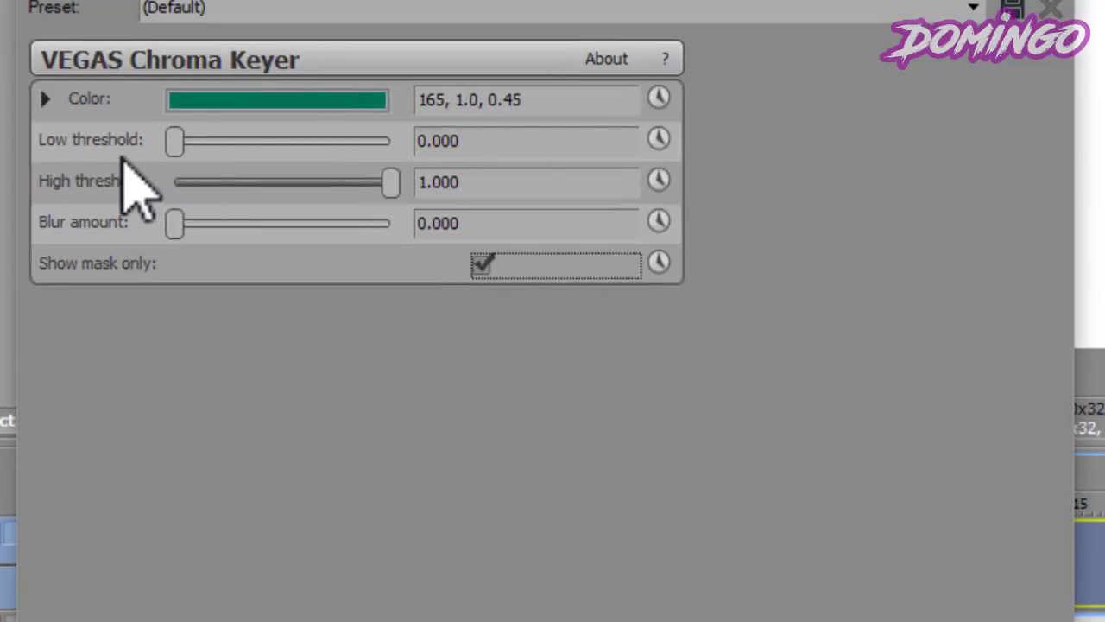
mouse_move(411, 216)
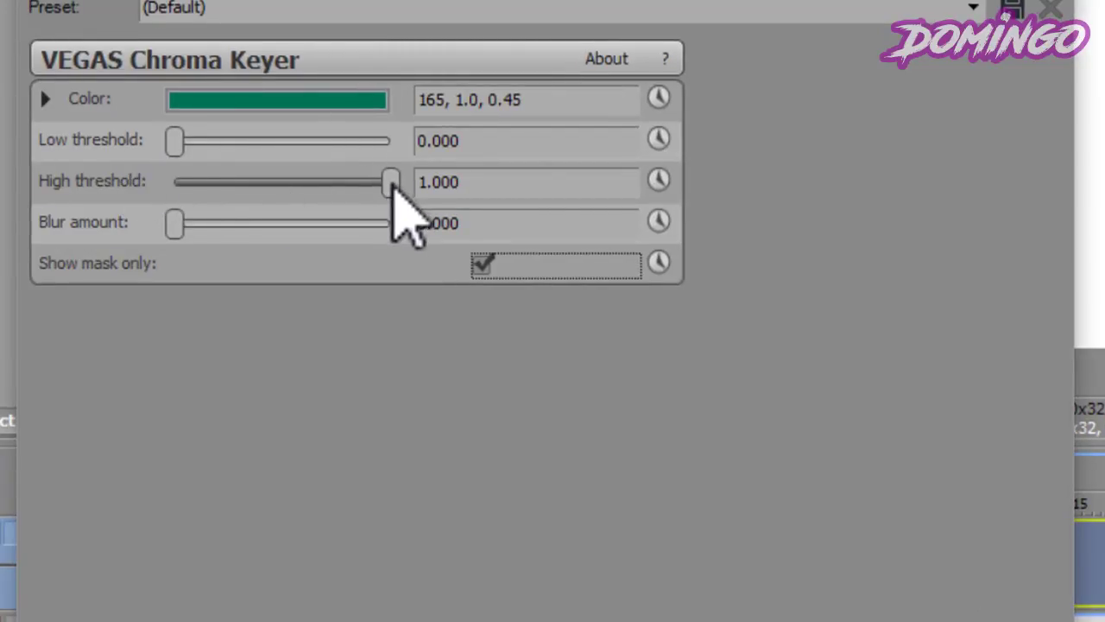
drag(389, 181, 345, 181)
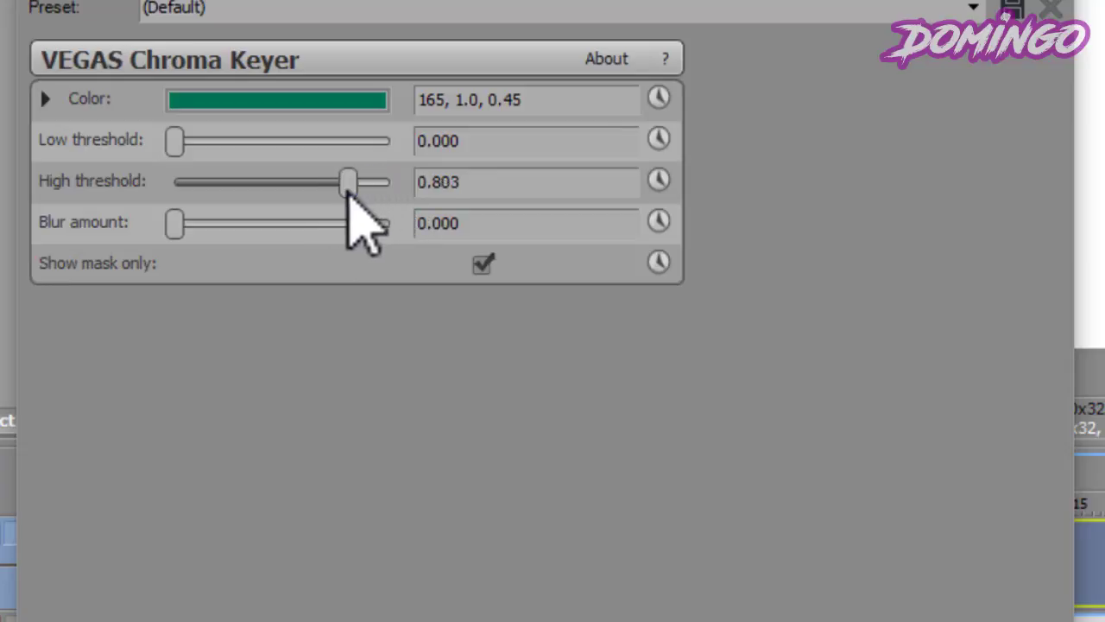
drag(345, 181, 252, 190)
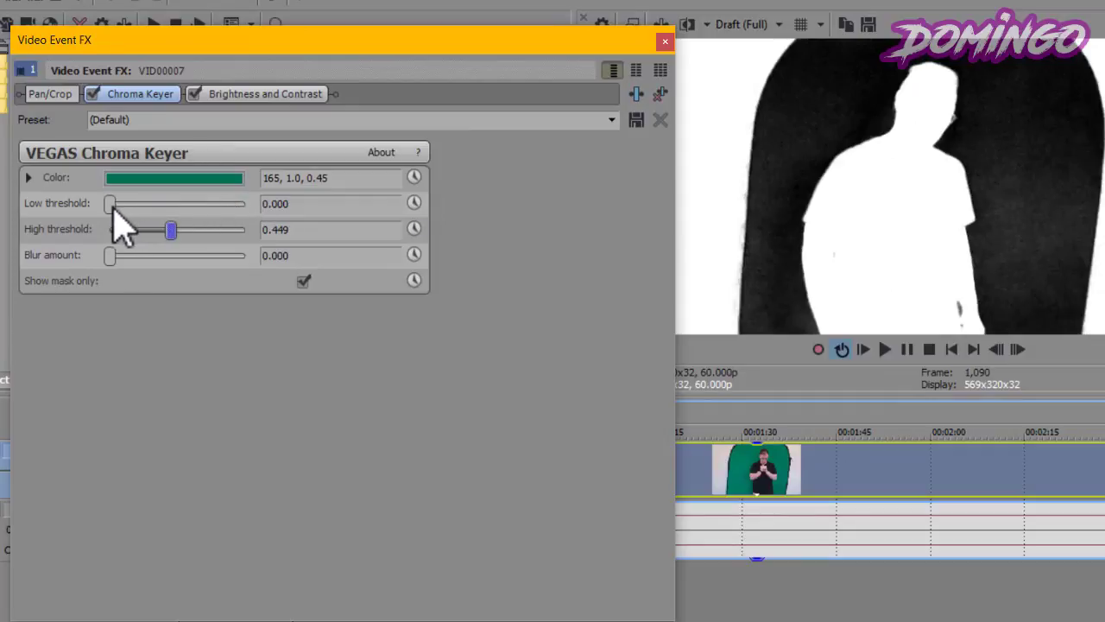
drag(110, 204, 128, 203)
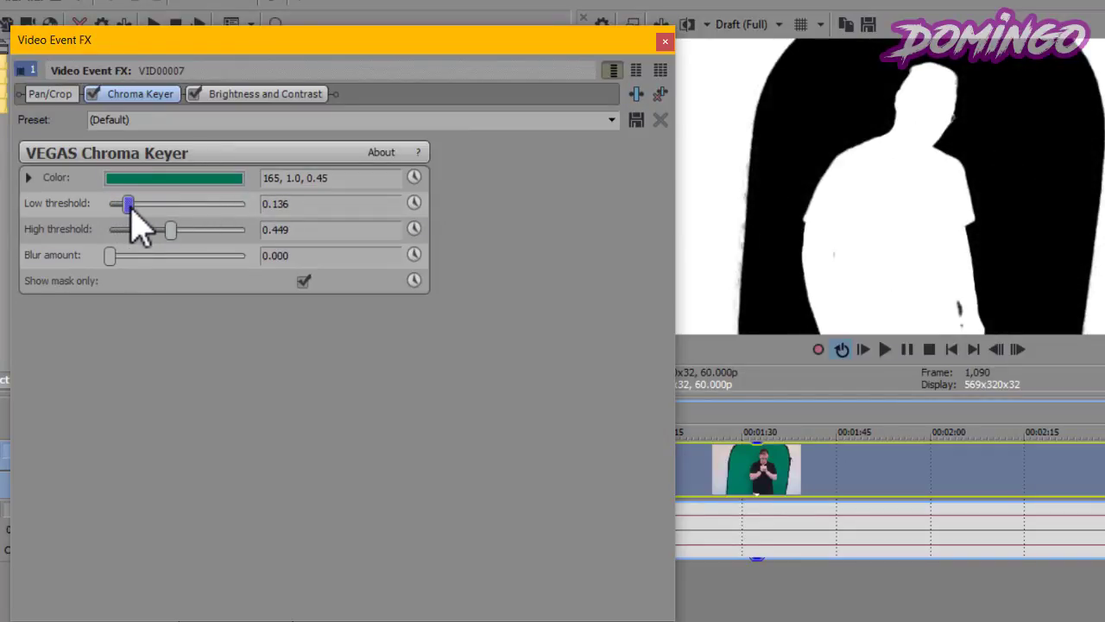
mouse_move(124, 280)
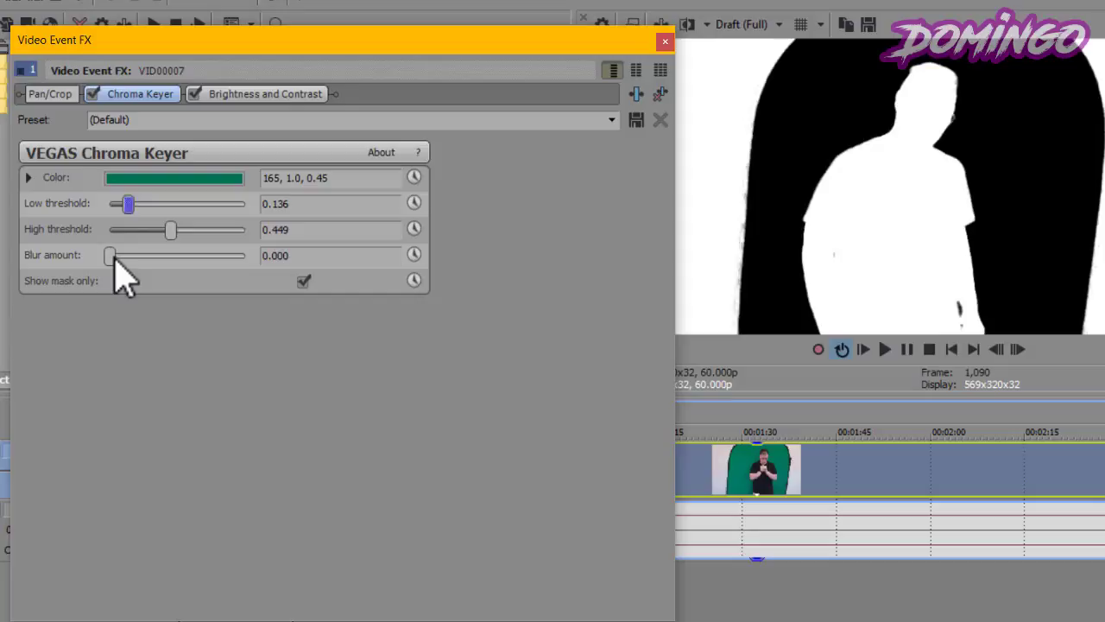
mouse_move(242, 314)
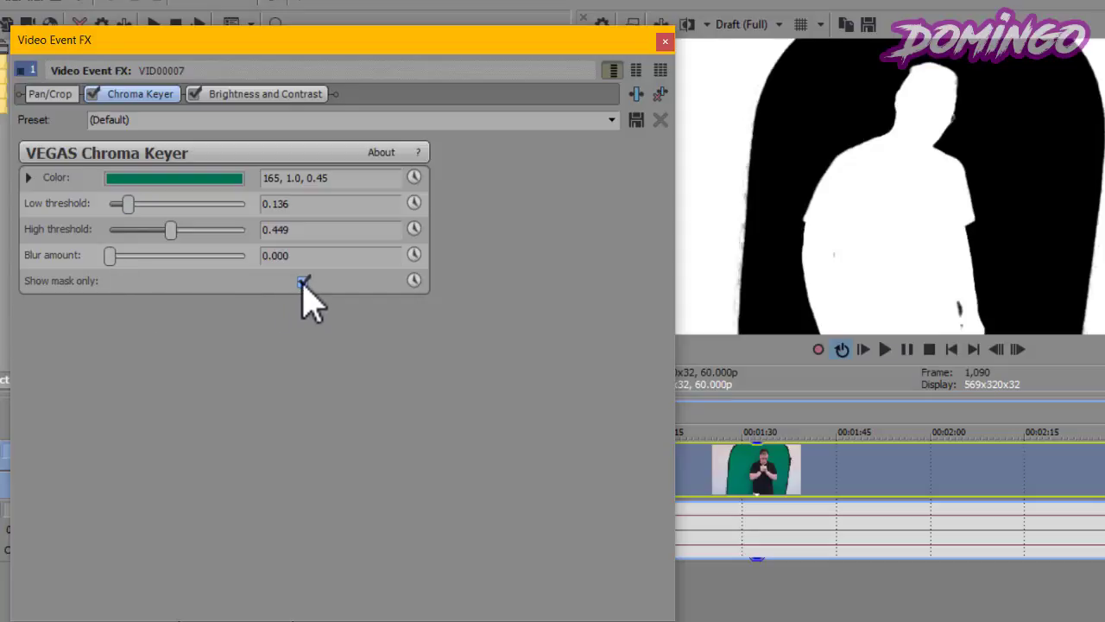
click(302, 280)
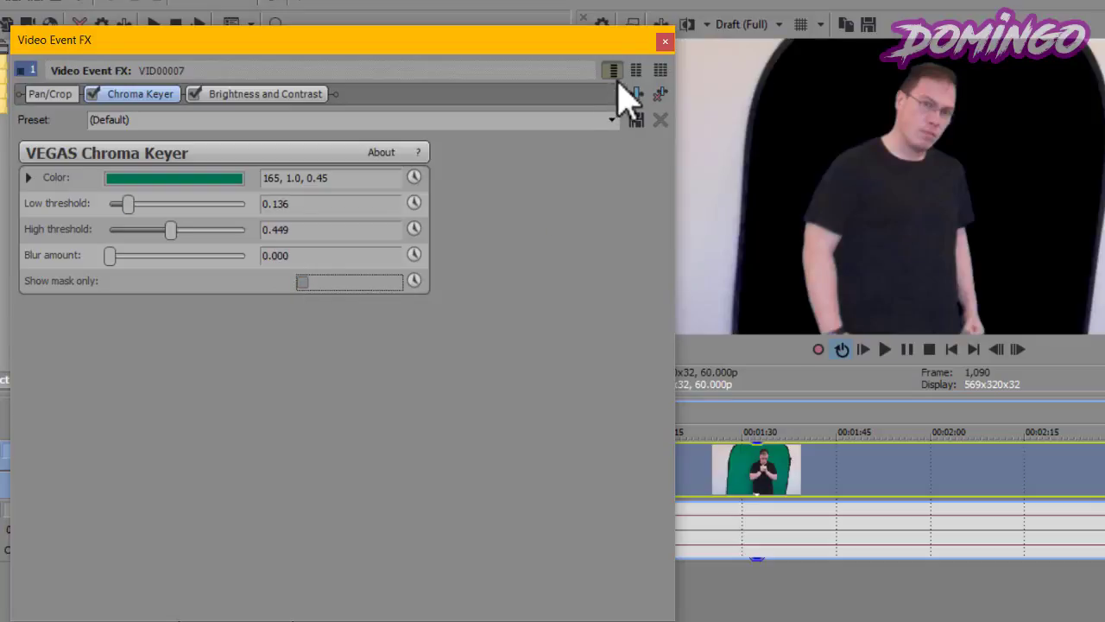
- Close the Video Event FX window, leaving the keyed presenter over black
click(665, 42)
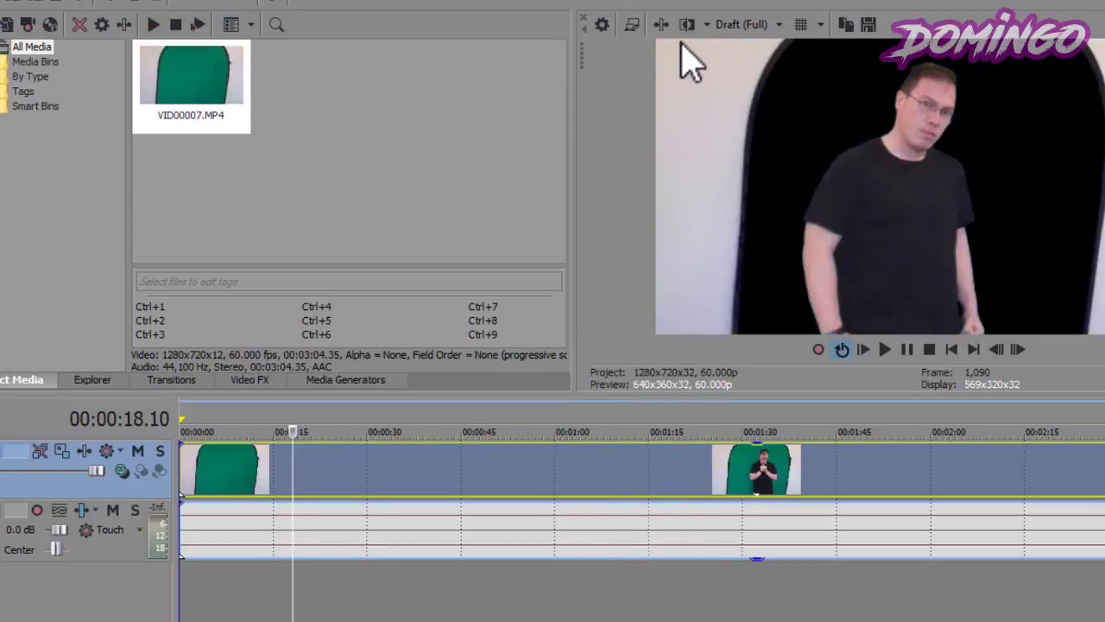
mouse_move(687, 141)
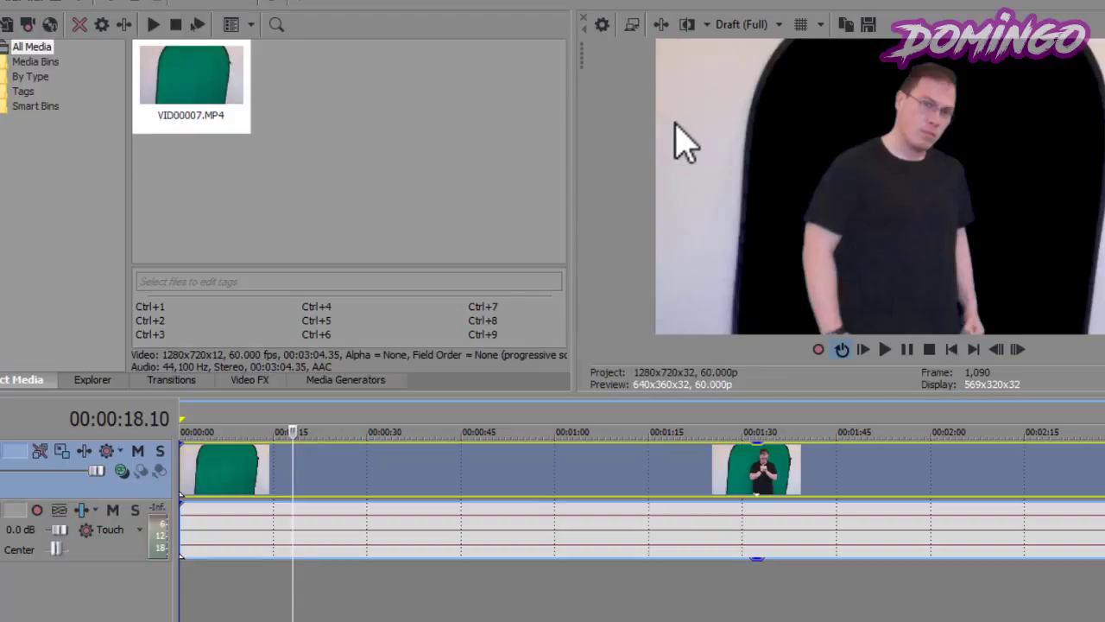
mouse_move(752, 176)
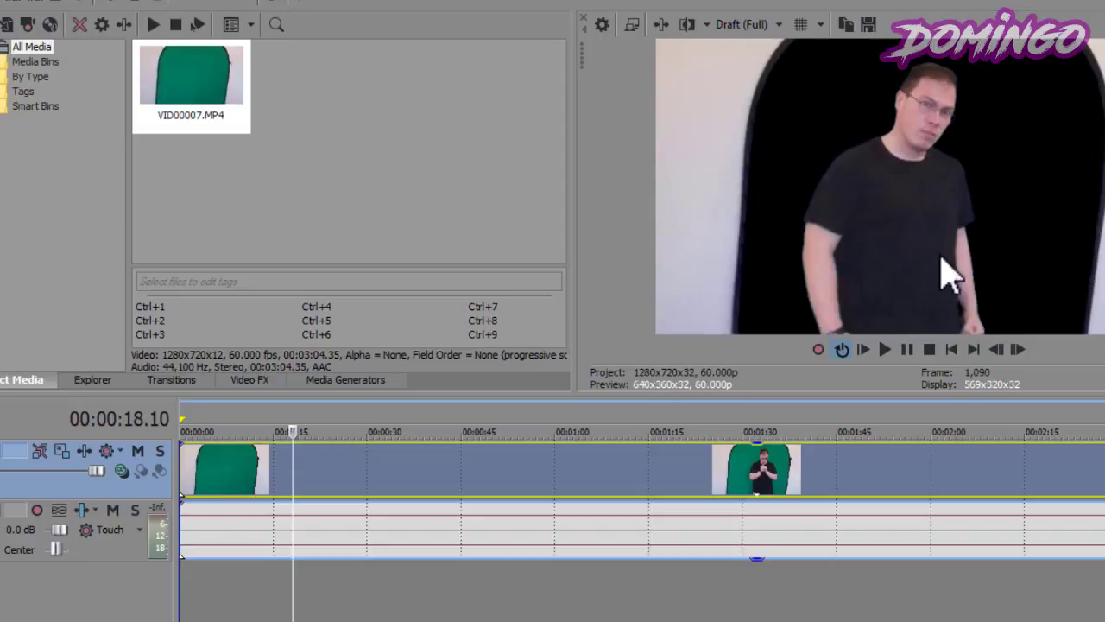
mouse_move(1006, 297)
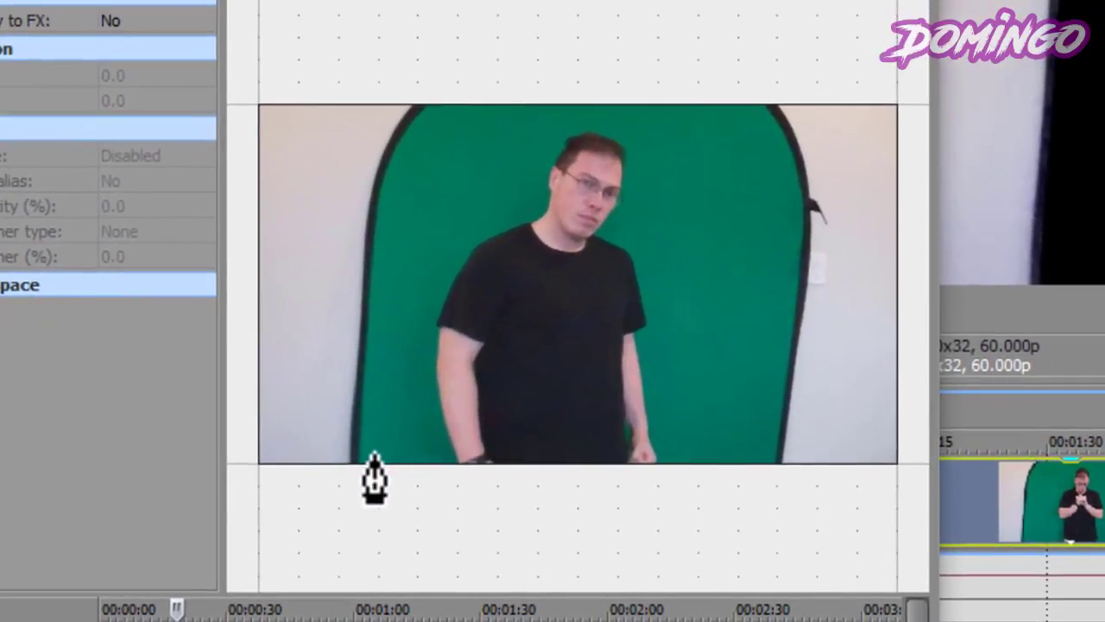
mouse_move(366, 498)
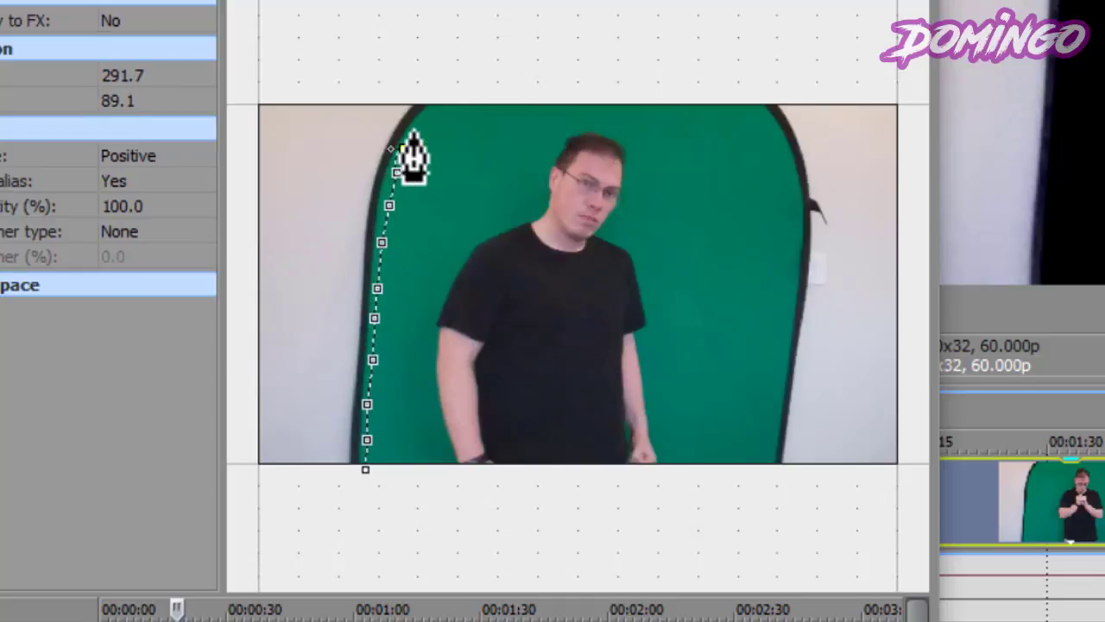
- Place anchor points up the backdrop's left edge, over its top and down its right edge to crop the walls
drag(415, 155, 691, 95)
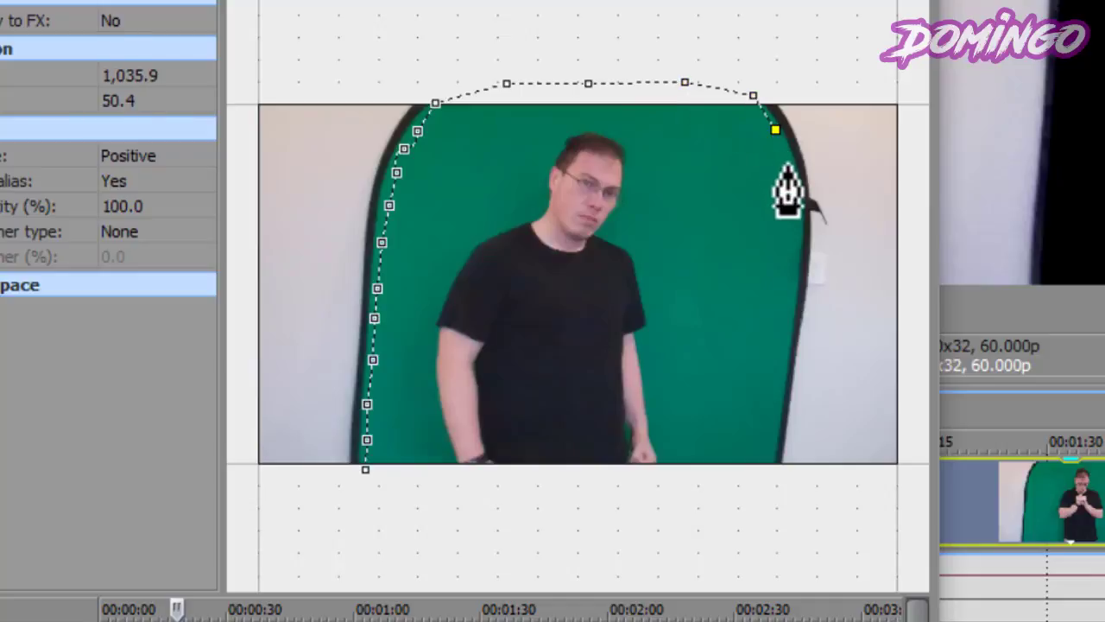
drag(776, 129, 794, 273)
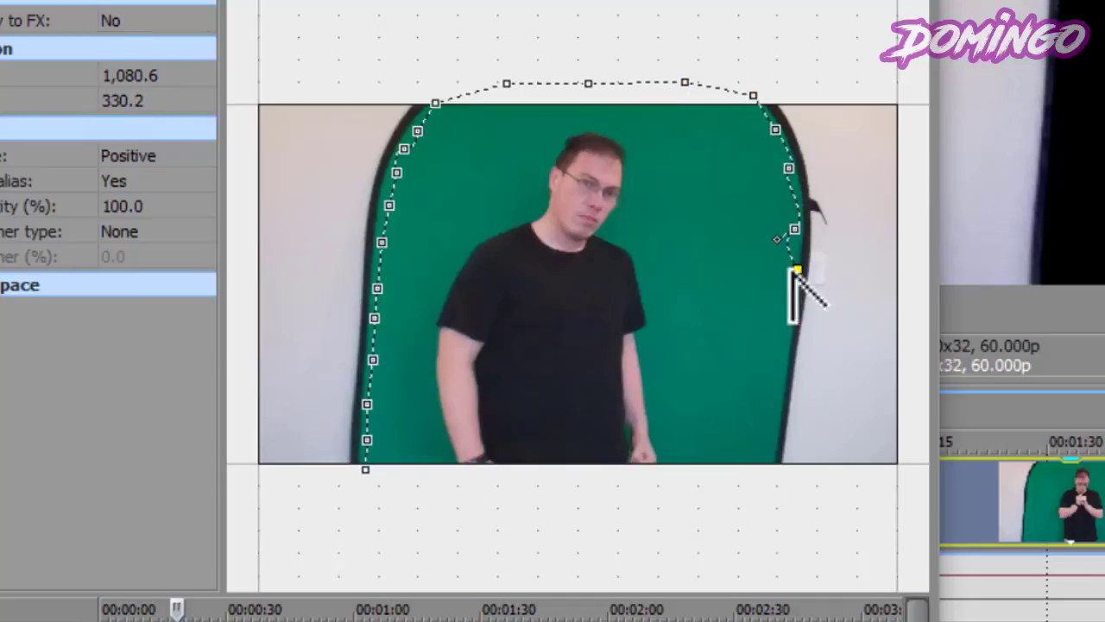
drag(794, 277, 780, 356)
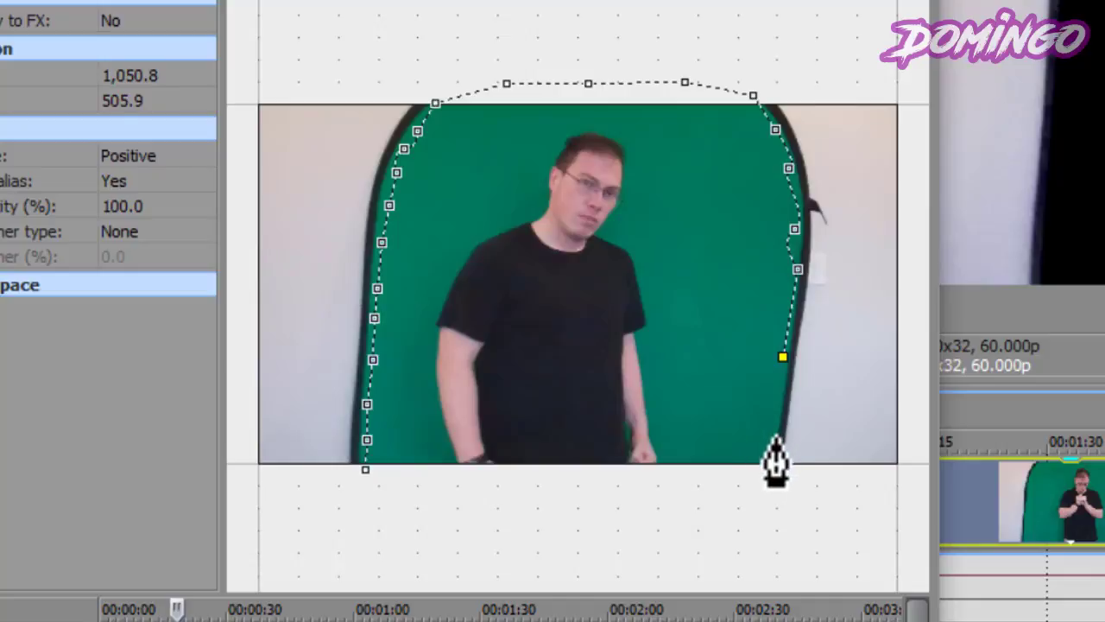
drag(781, 356, 643, 521)
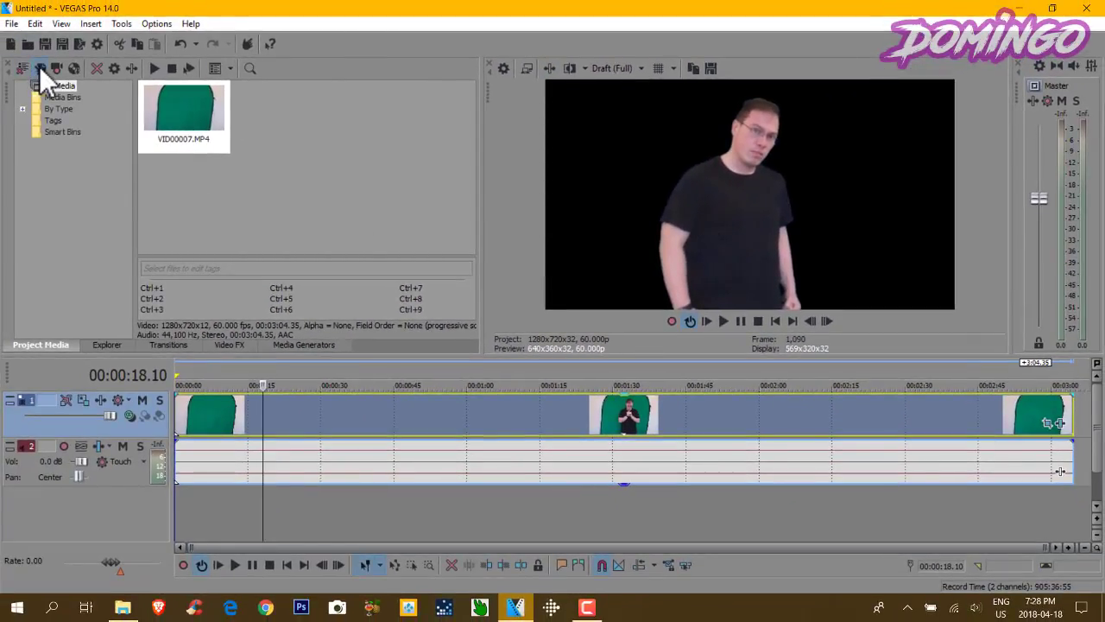
- Import the purple space background from the FX Channel folder behind the presenter
click(41, 69)
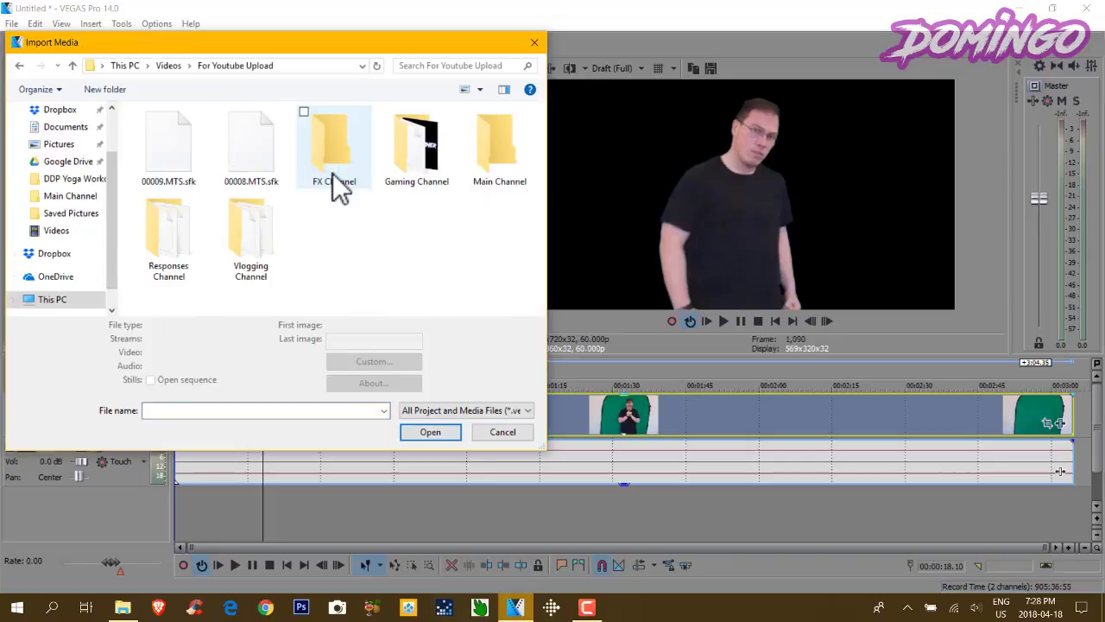
double_click(499, 147)
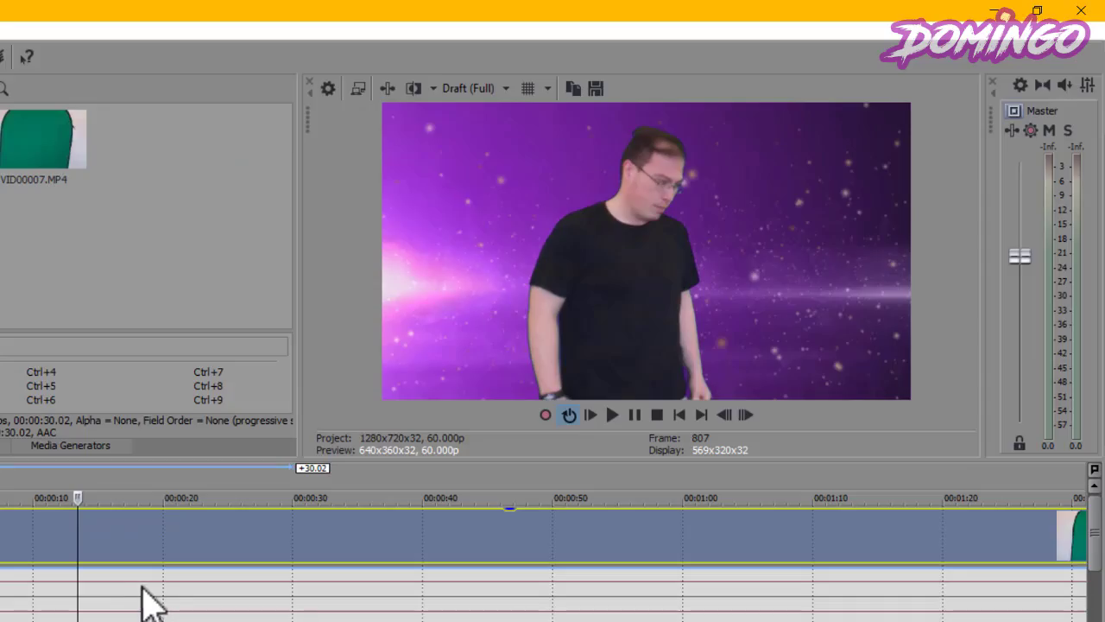
click(611, 415)
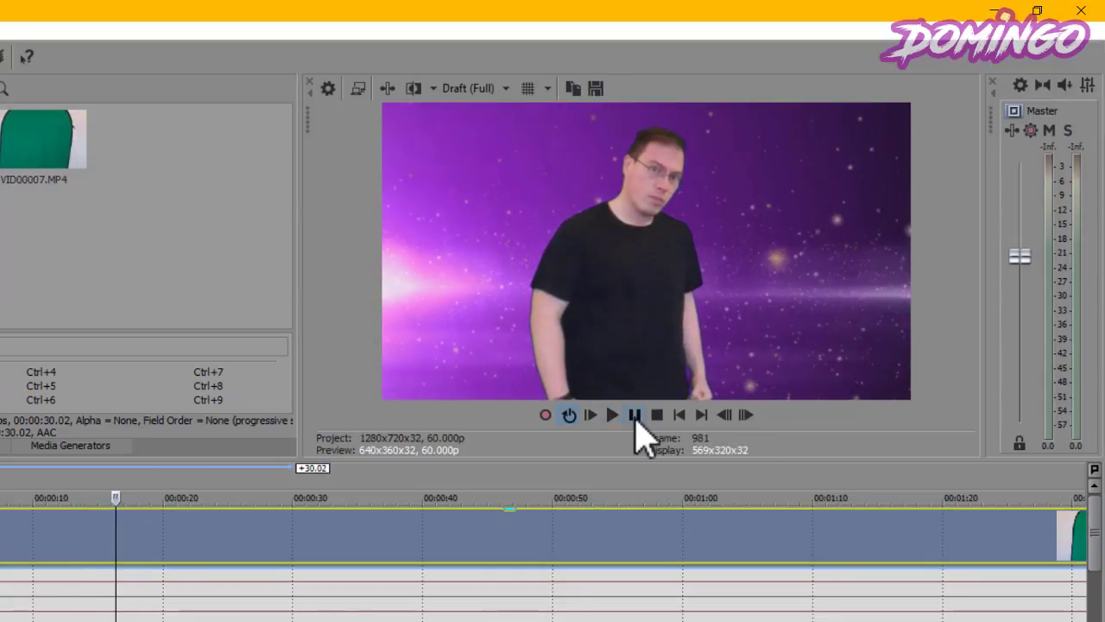
mouse_move(630, 441)
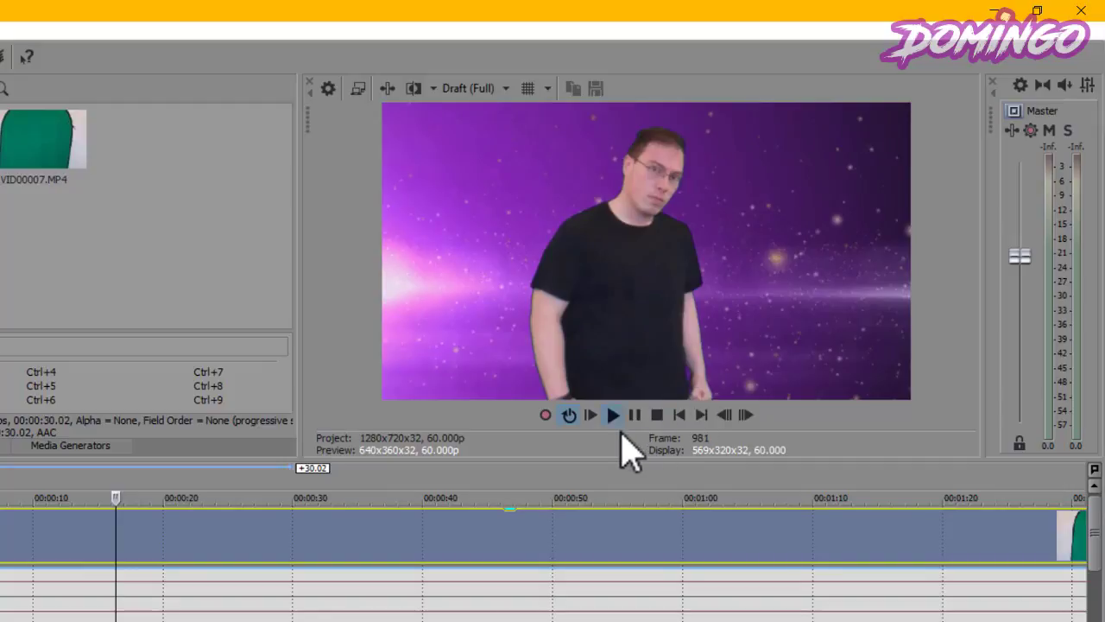
click(611, 414)
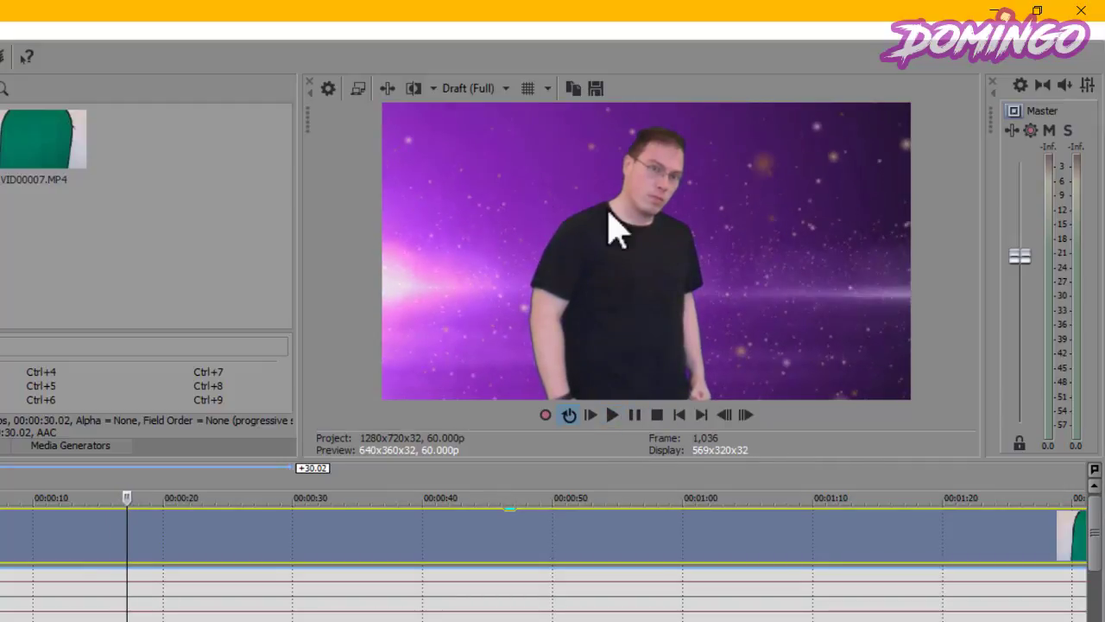
mouse_move(544, 406)
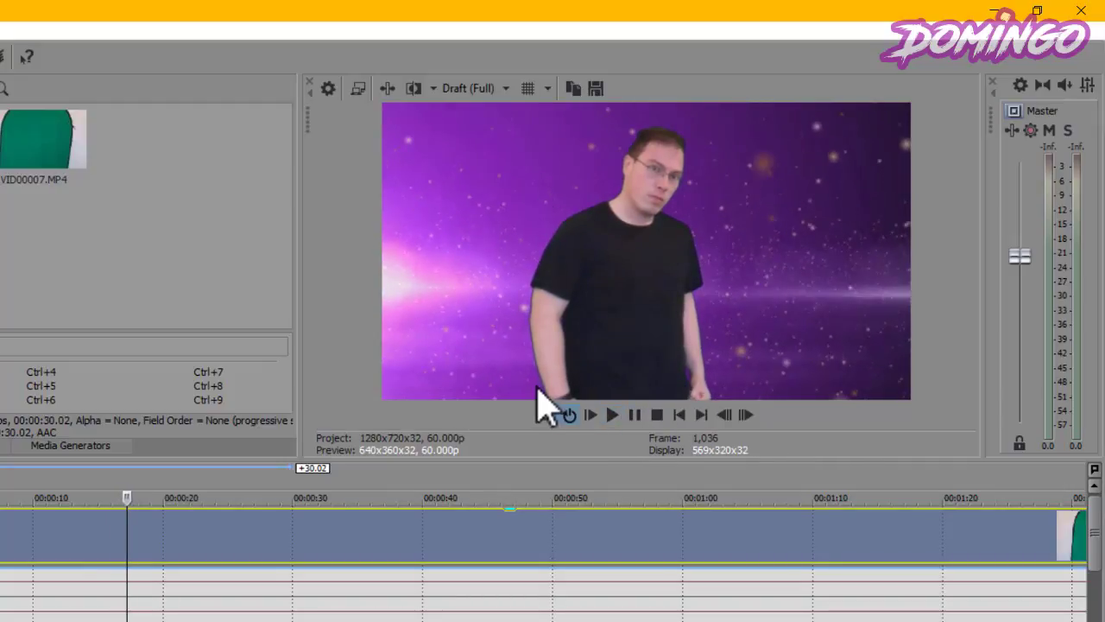
click(611, 414)
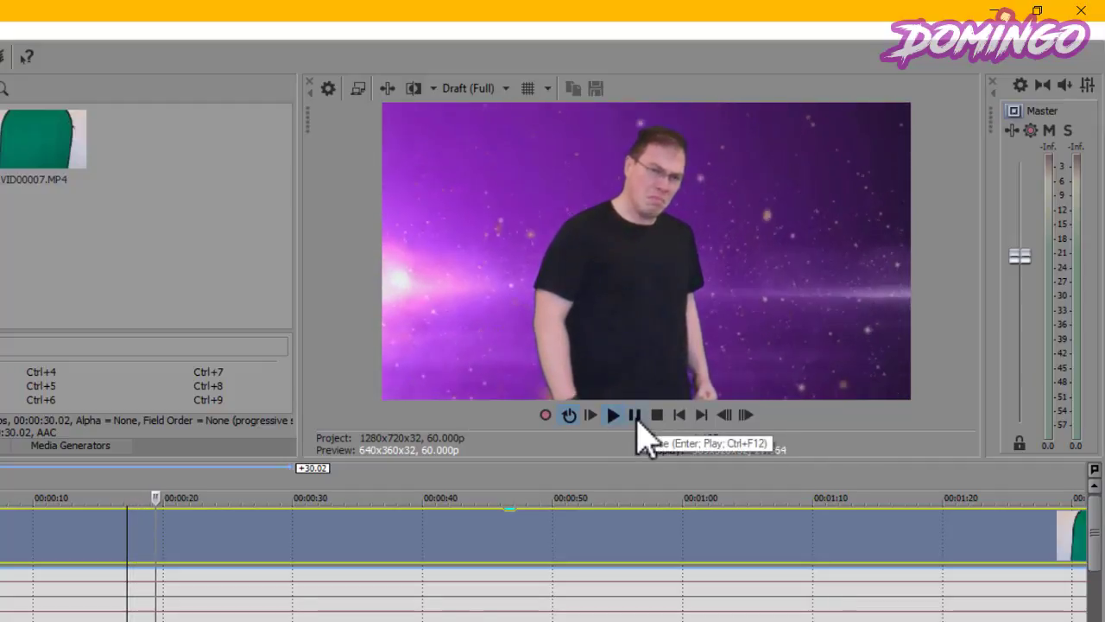
click(635, 414)
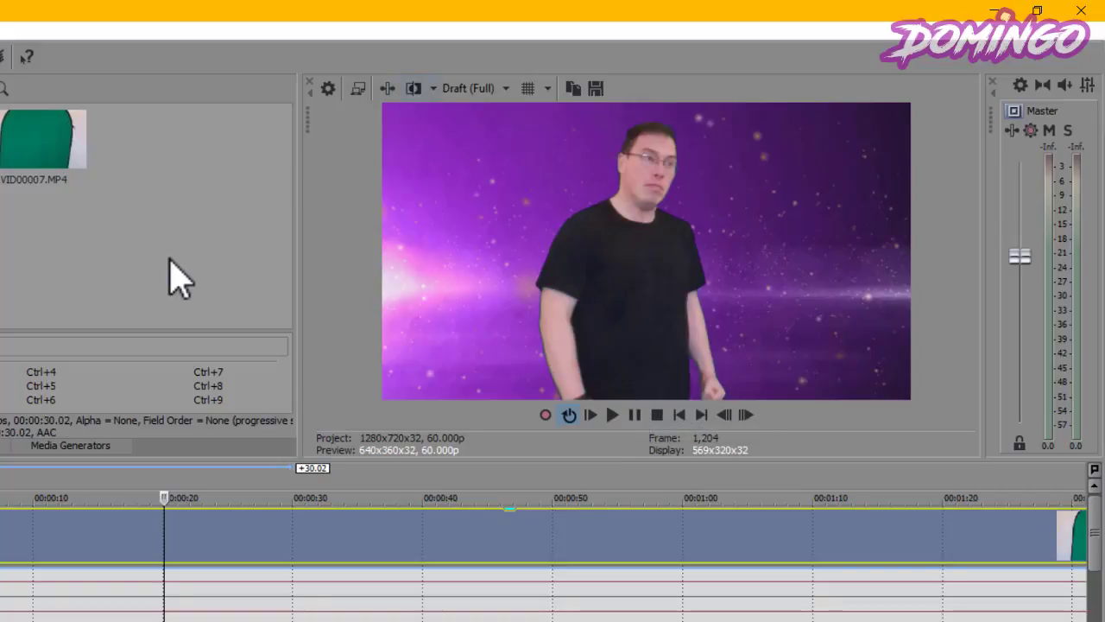
mouse_move(176, 273)
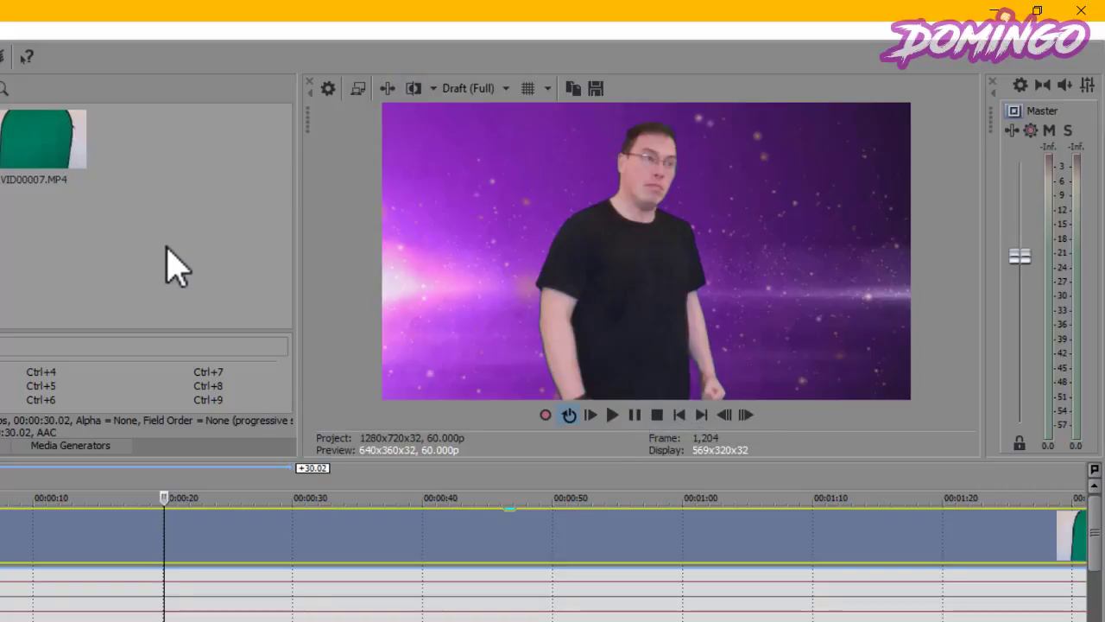